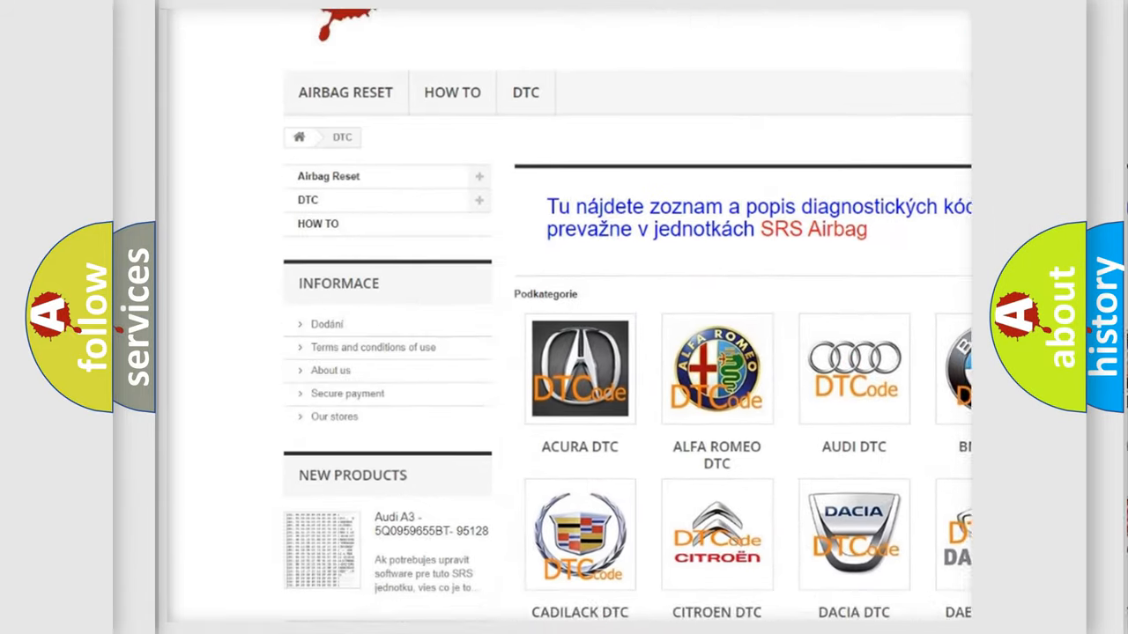
scroll(down, 3)
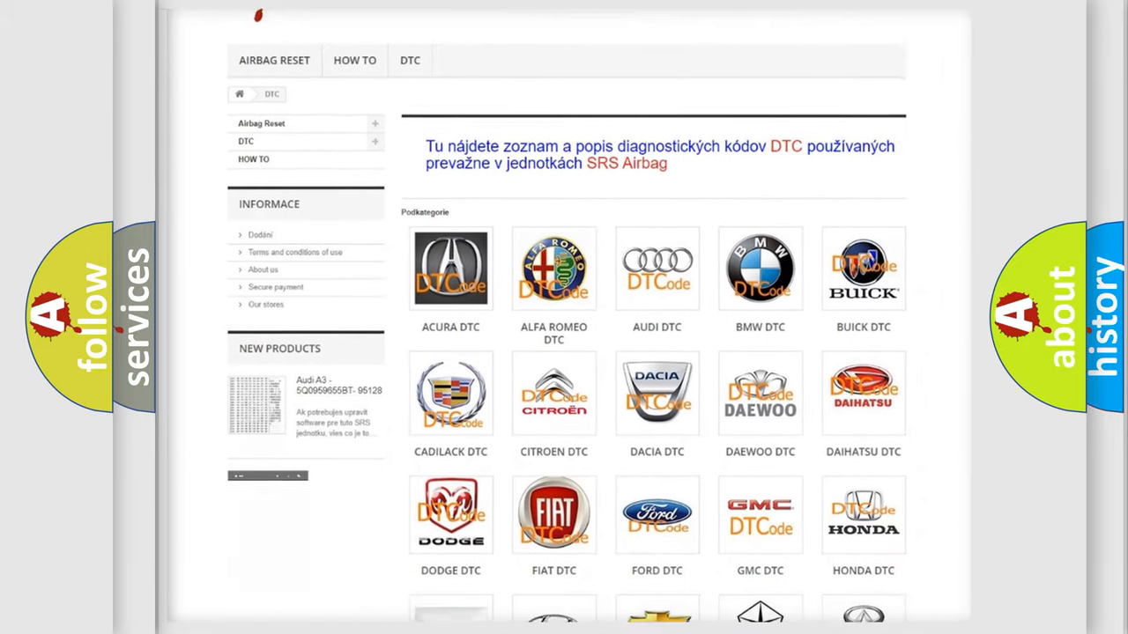
scroll(down, 3)
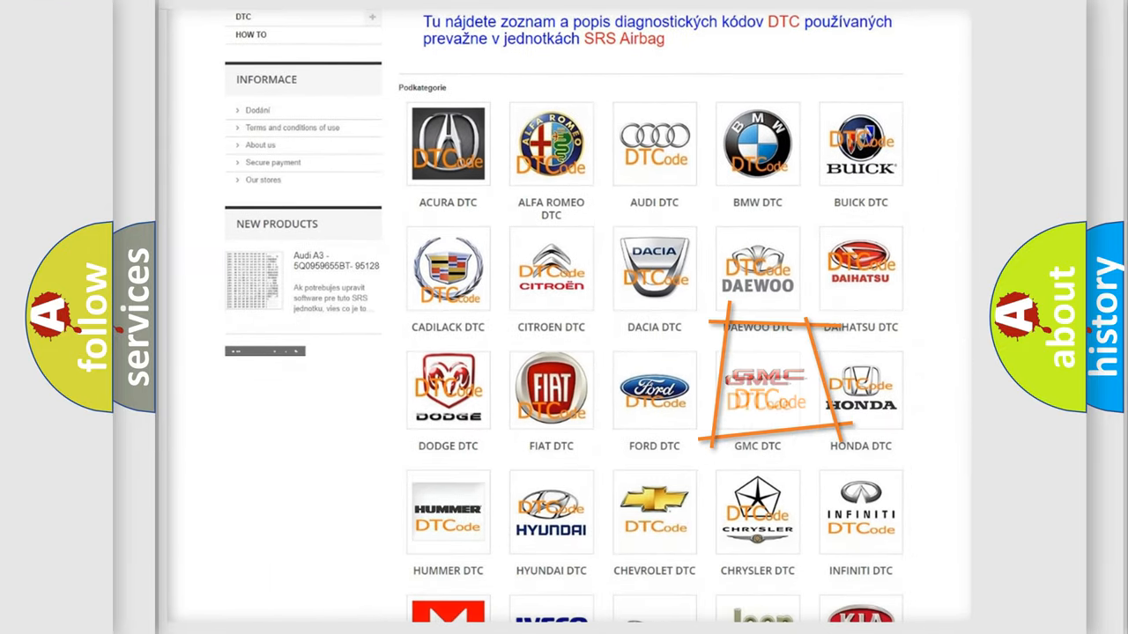